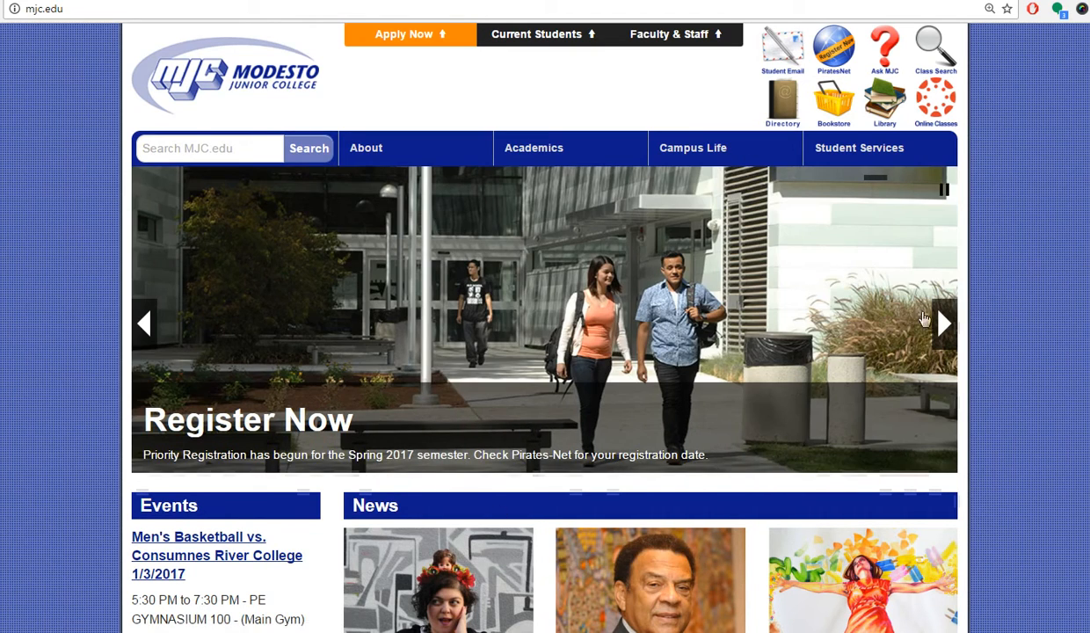
mouse_move(935, 106)
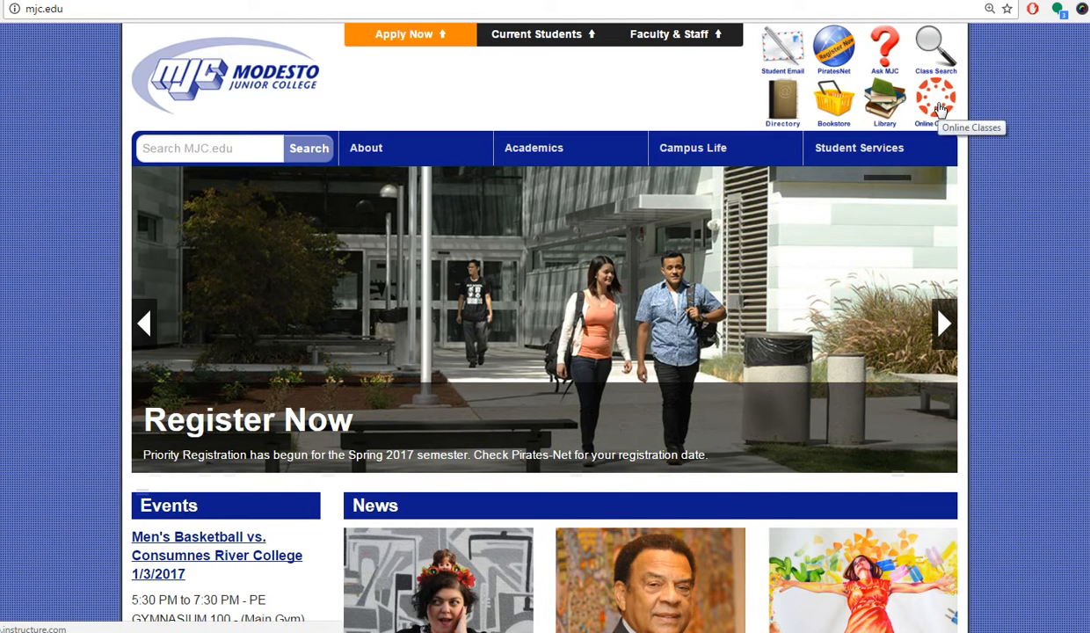
mouse_move(756, 184)
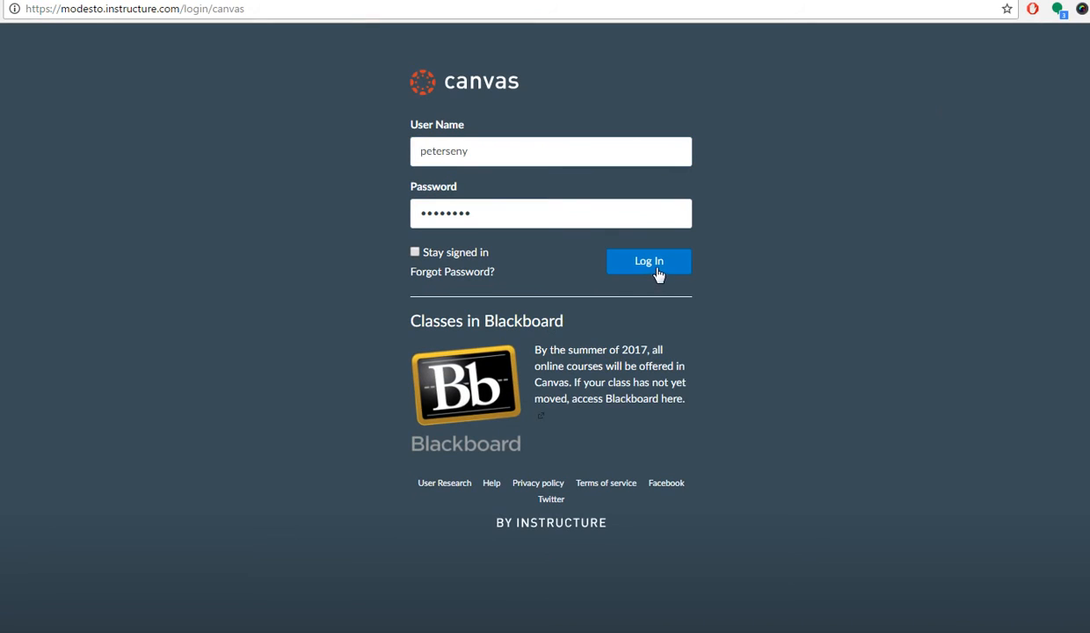
Sign in to Canvas with the entered username and password.
left_click(649, 260)
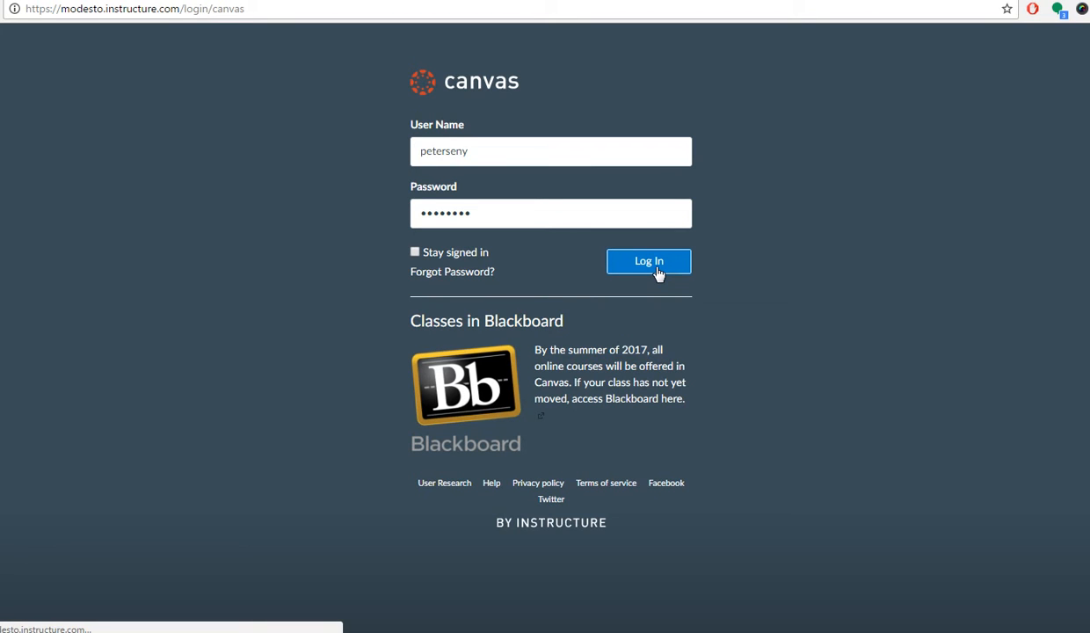
left_click(649, 260)
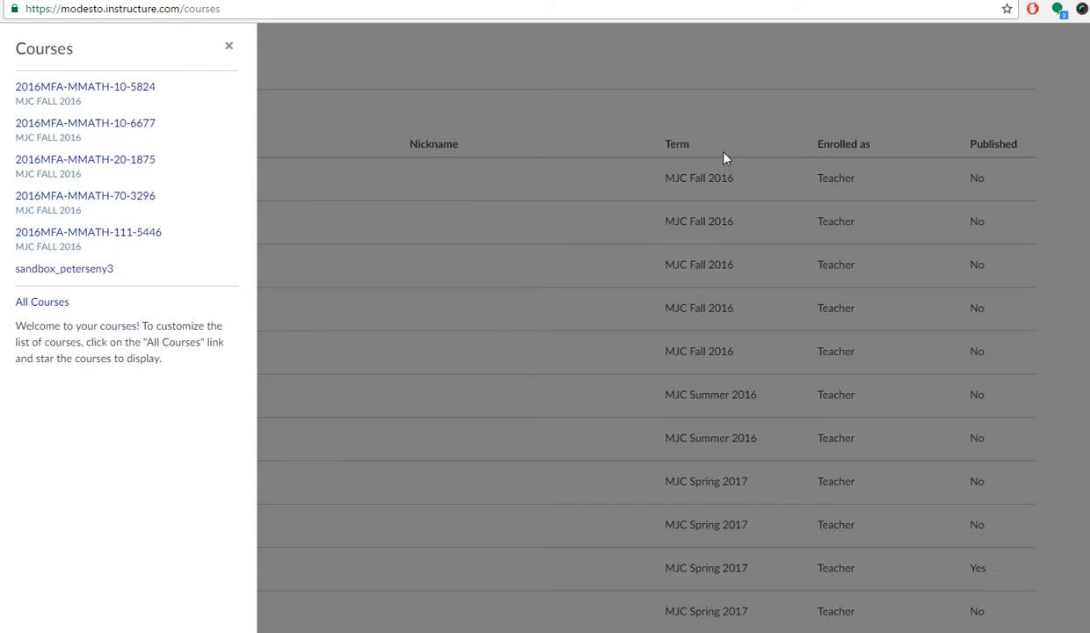
mouse_move(84, 86)
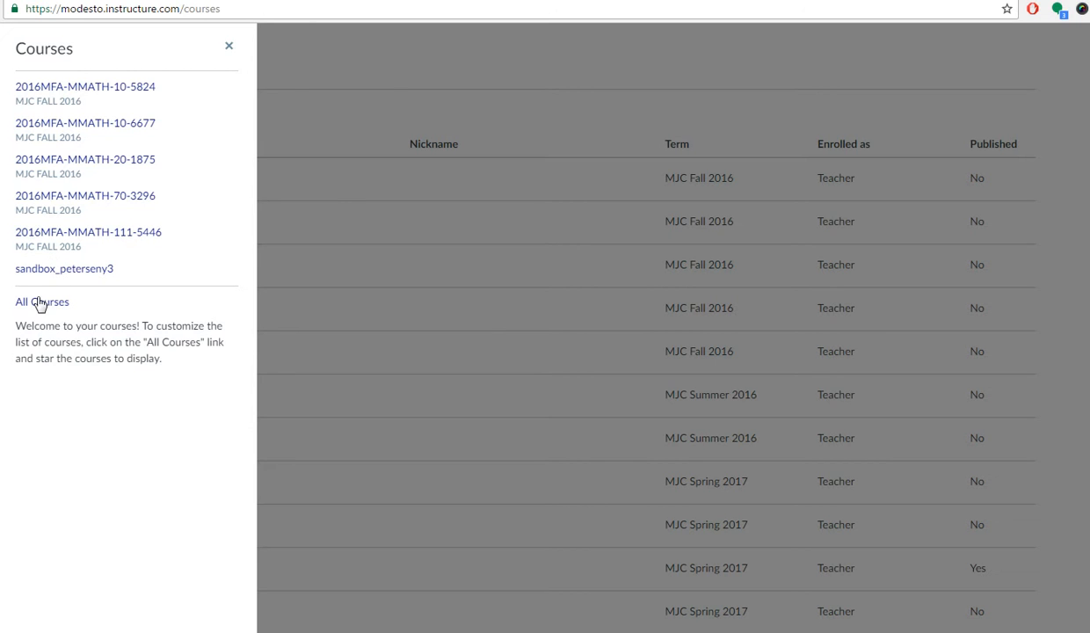
Show All Courses from the Courses panel before returning to the Dashboard.
left_click(42, 302)
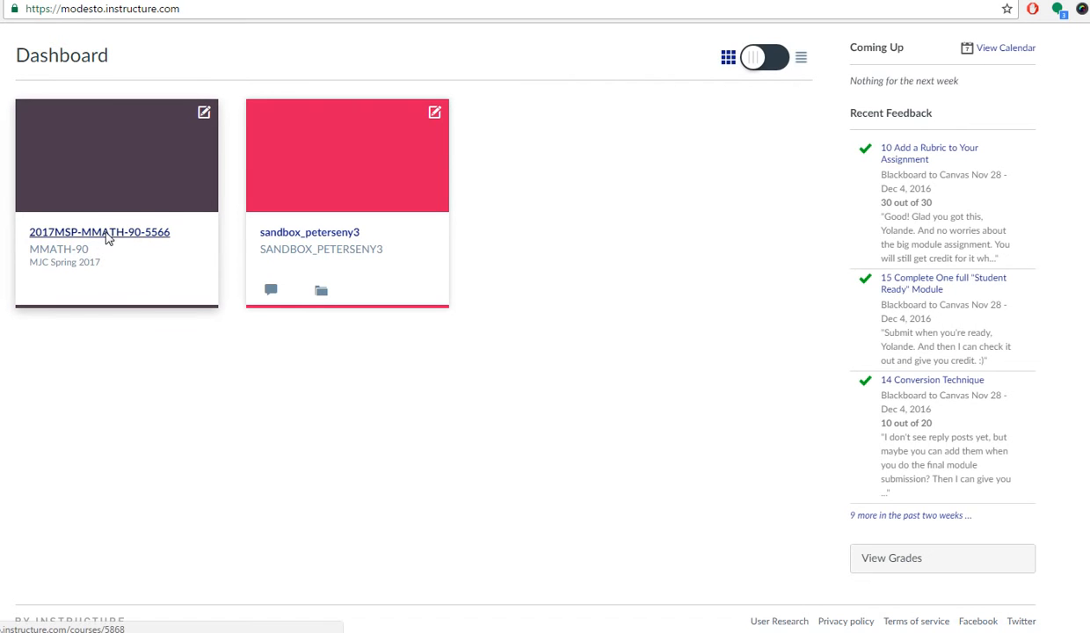
Enter the 2017MSP-MMATH-90-5566 course and go to its MyLab and Mastering page.
left_click(98, 232)
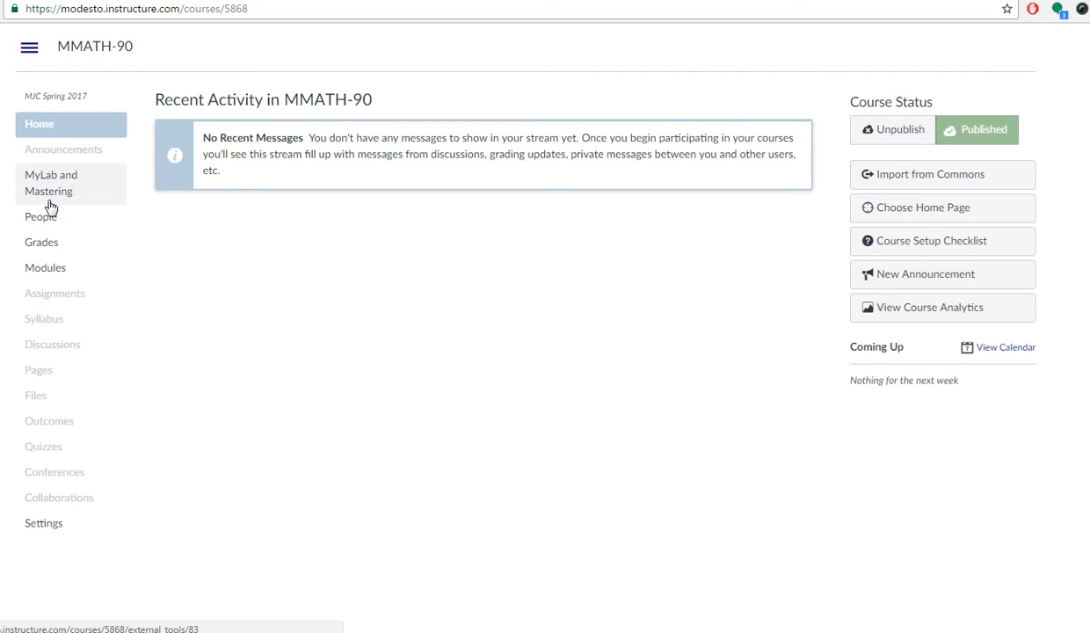
mouse_move(70, 191)
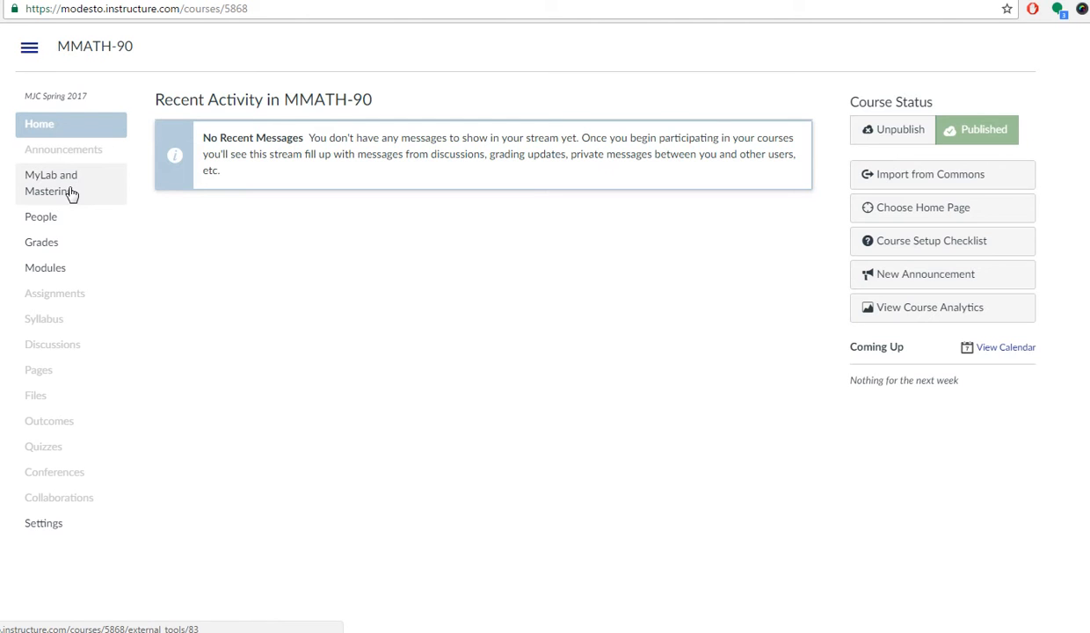
left_click(49, 183)
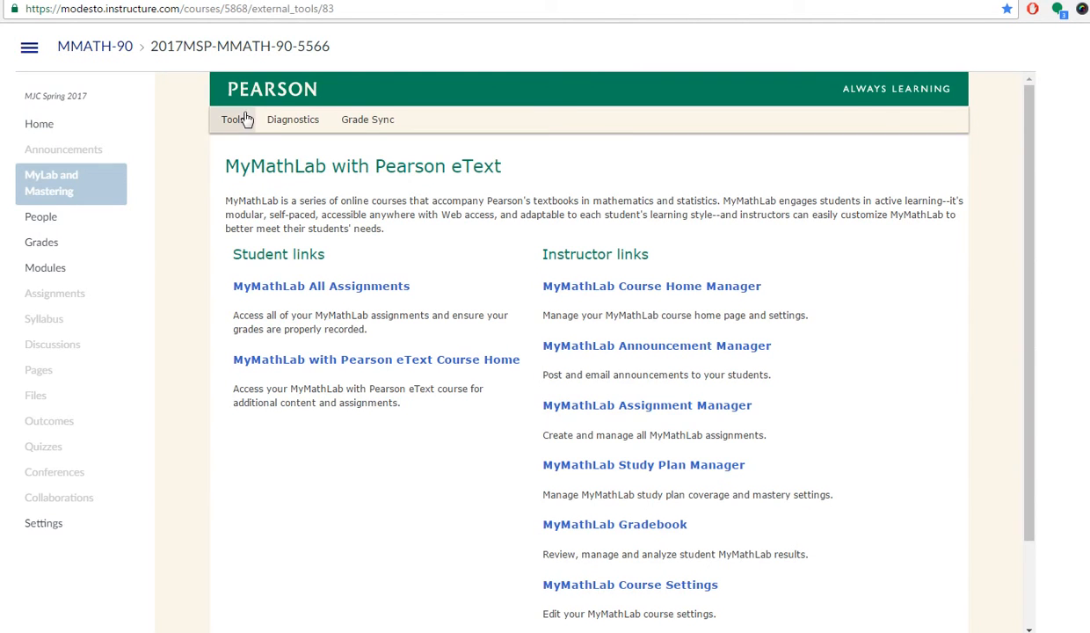
mouse_move(201, 211)
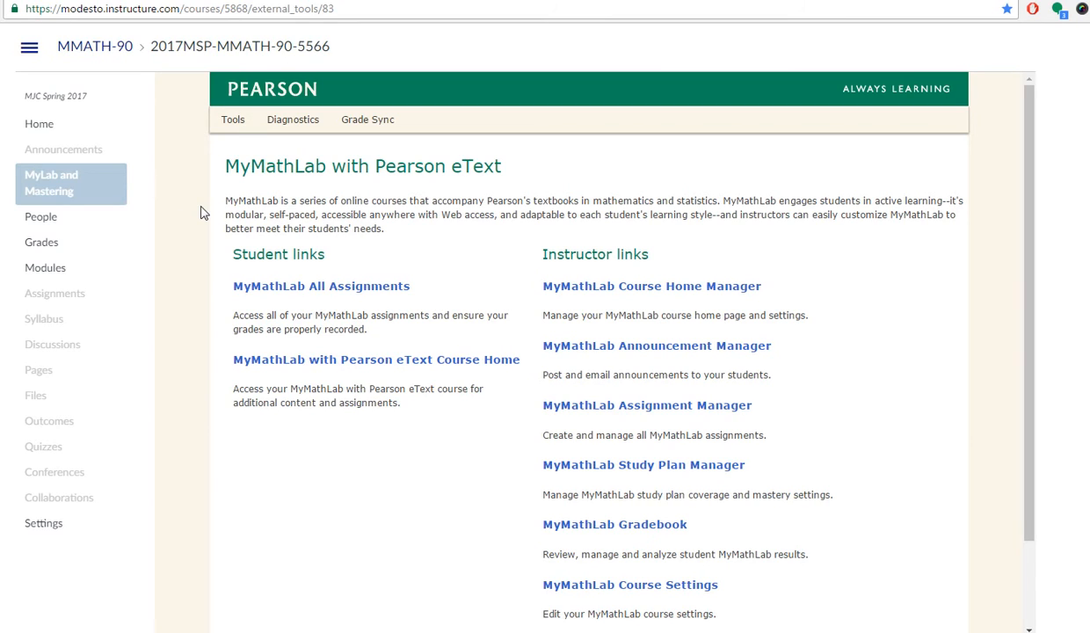
mouse_move(332, 245)
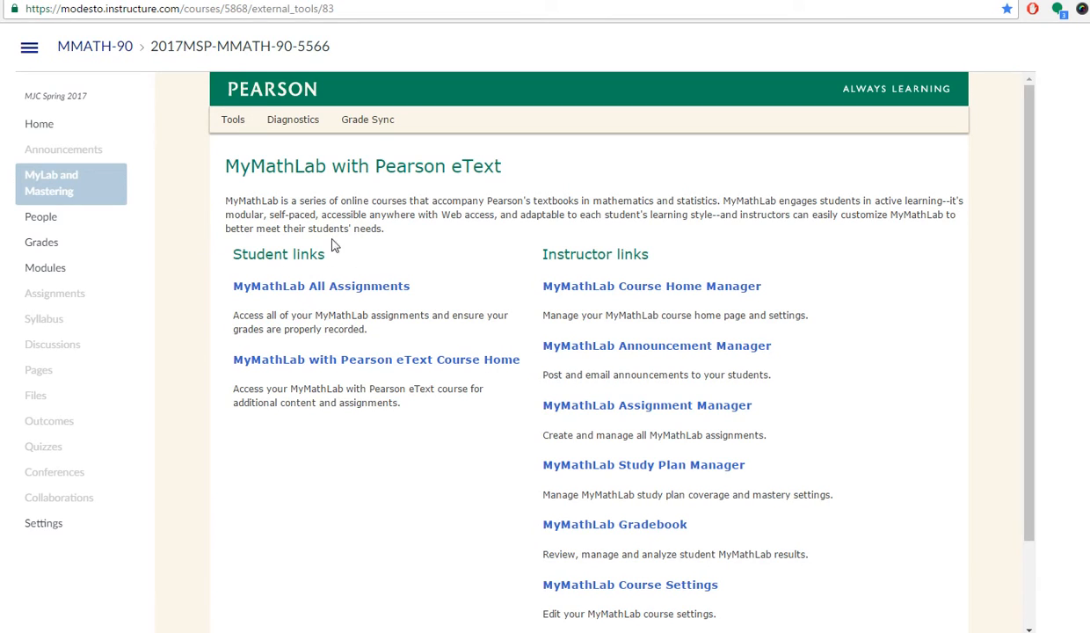
mouse_move(221, 288)
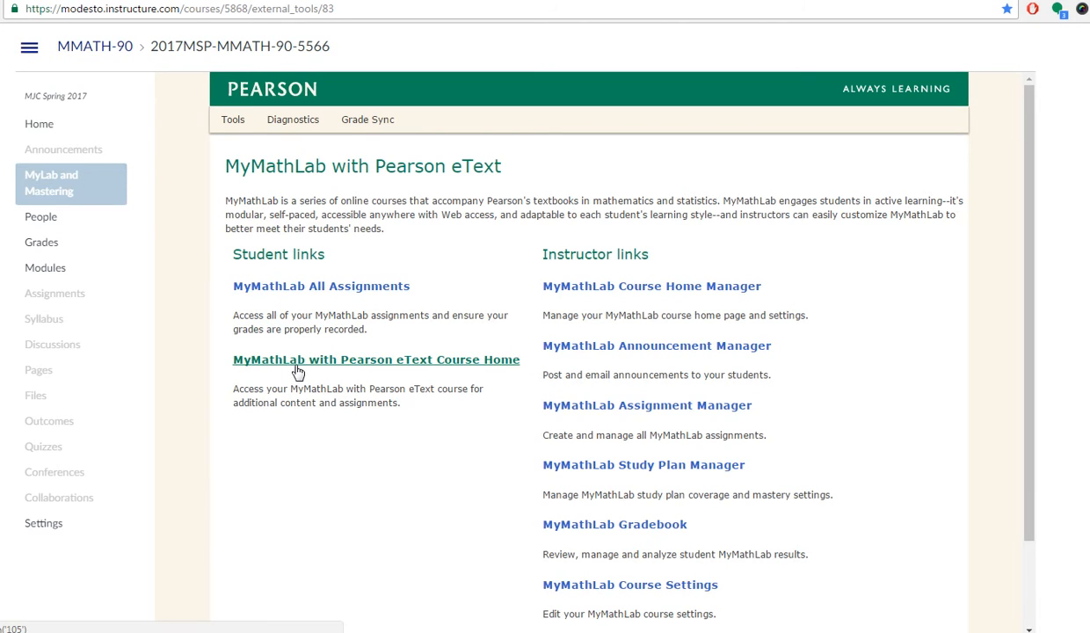
mouse_move(292, 369)
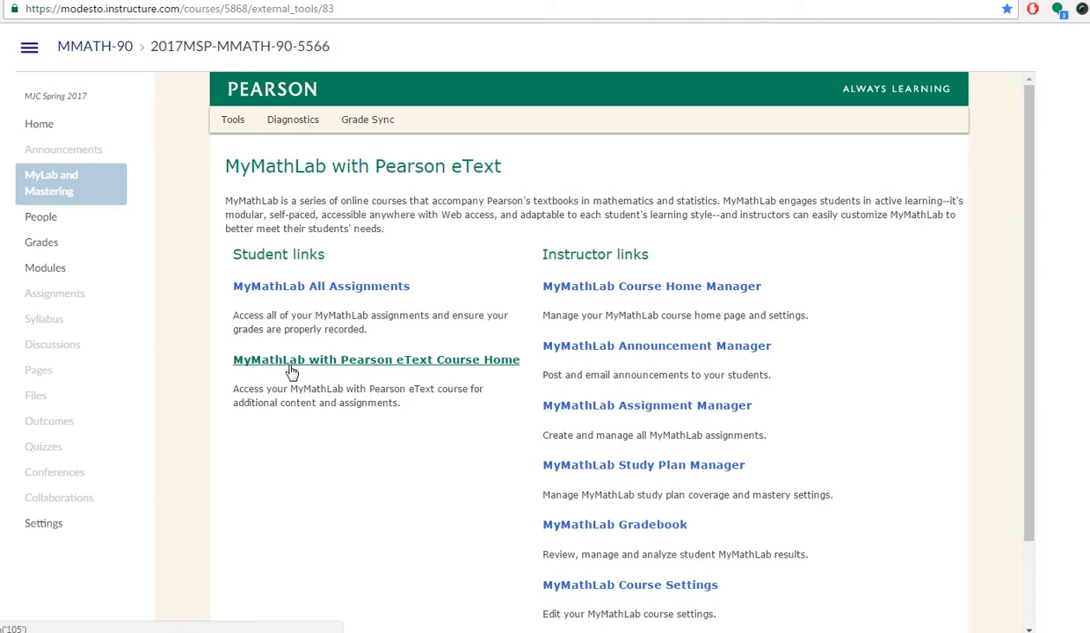
mouse_move(297, 368)
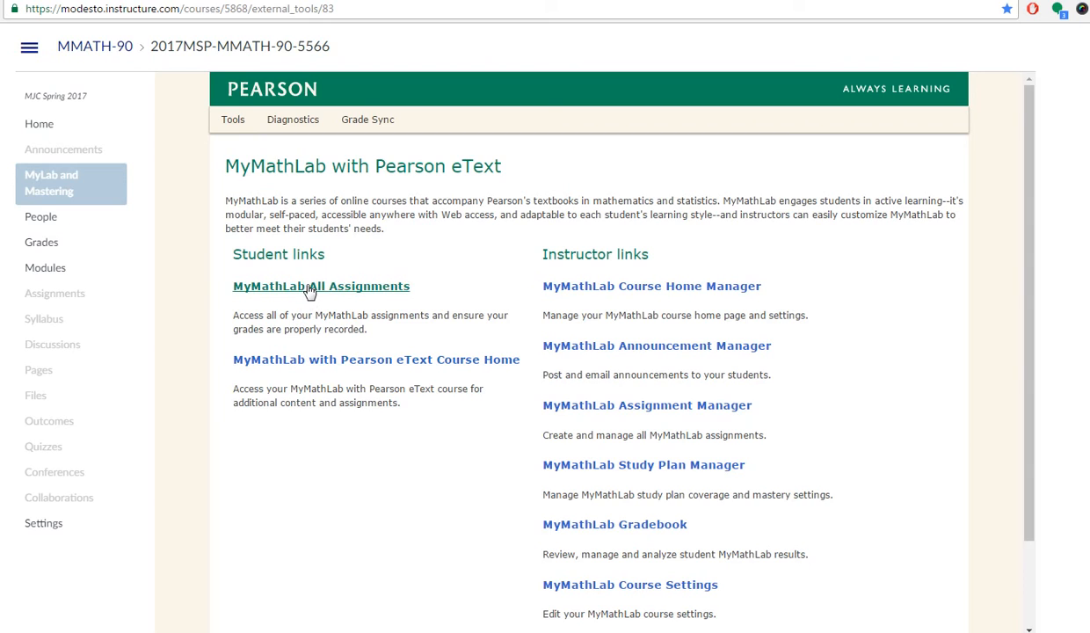
mouse_move(444, 257)
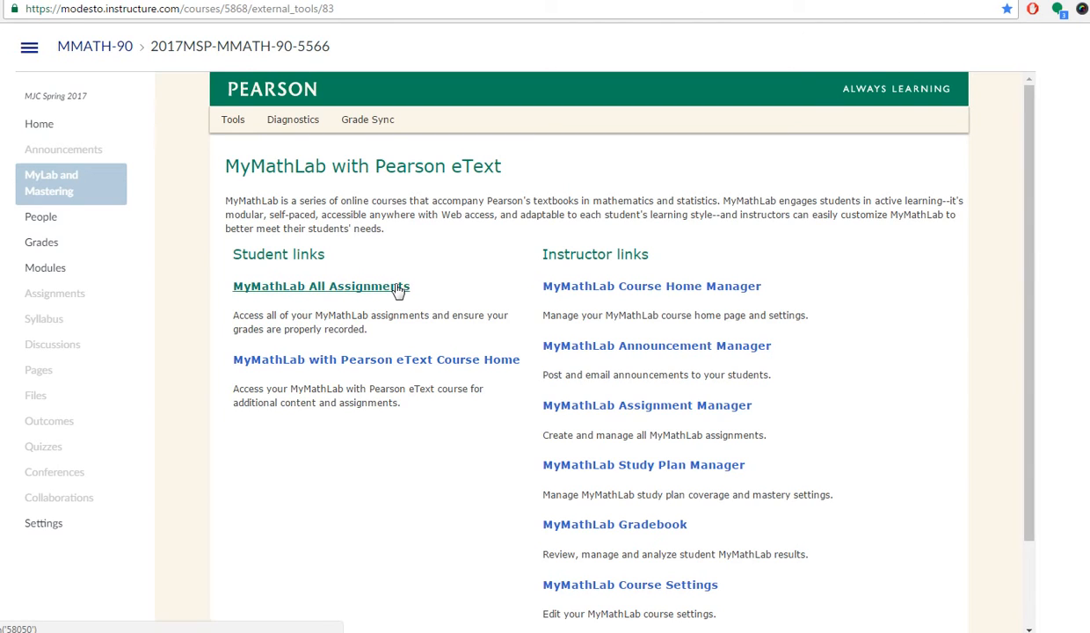
mouse_move(450, 279)
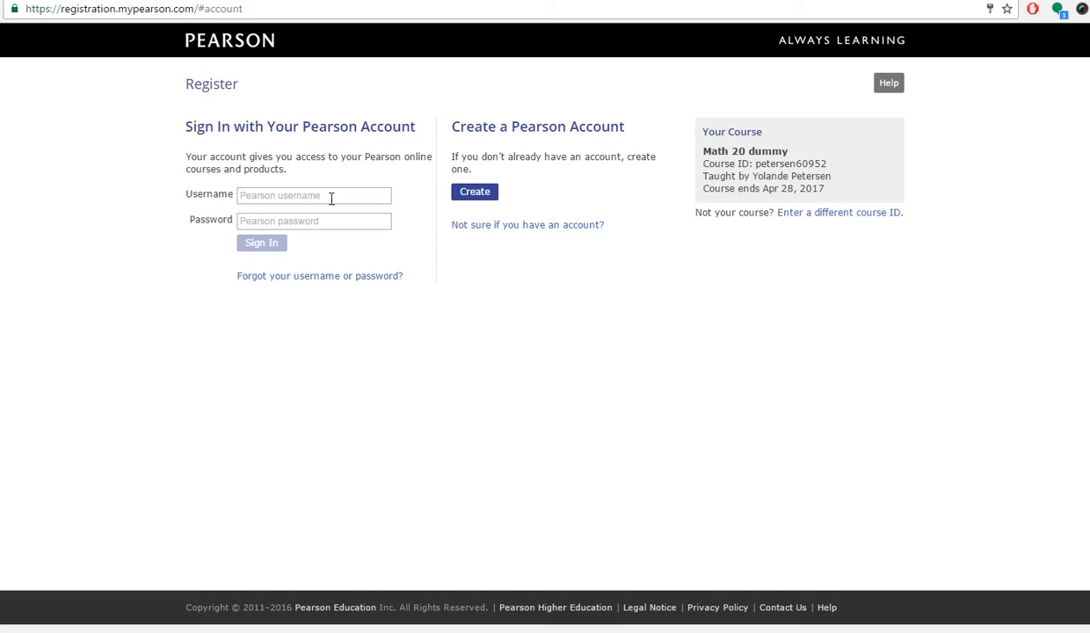
type("bardsud")
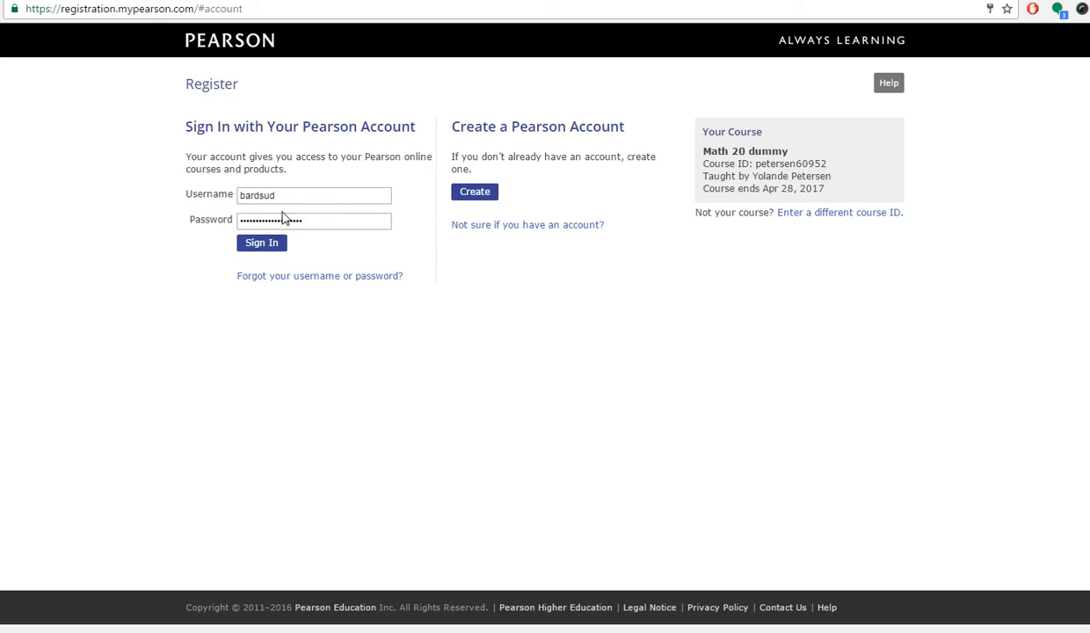
left_click(260, 243)
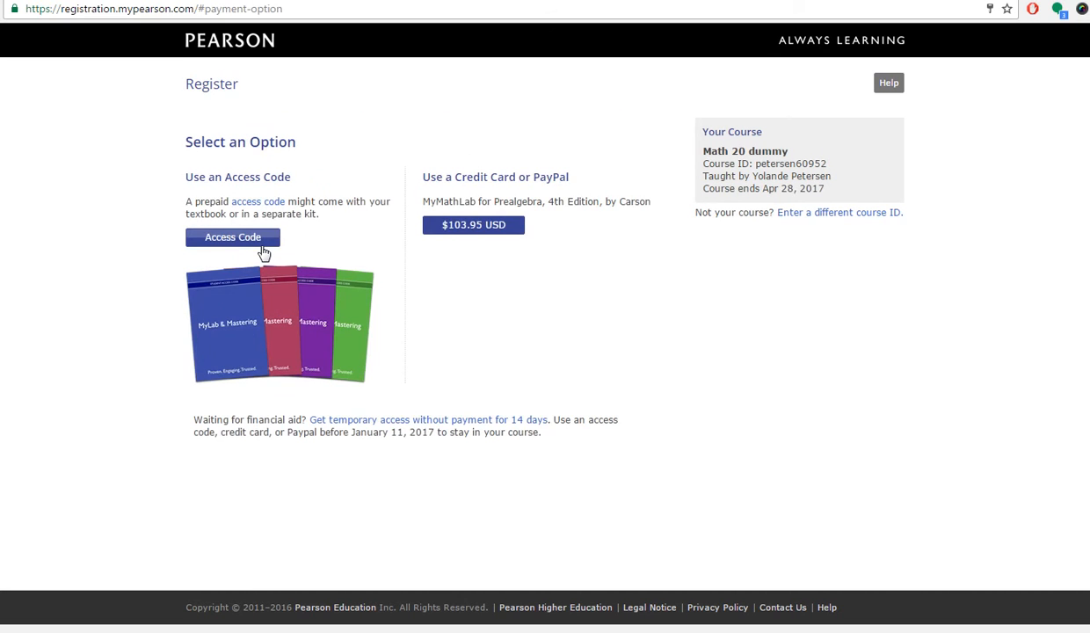
mouse_move(566, 376)
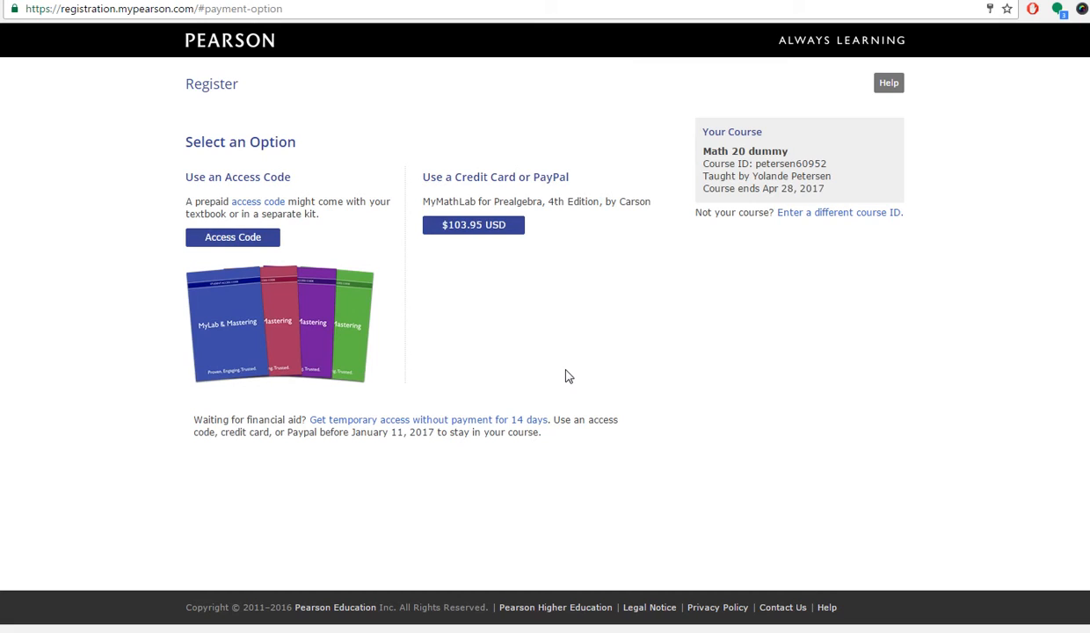
mouse_move(570, 370)
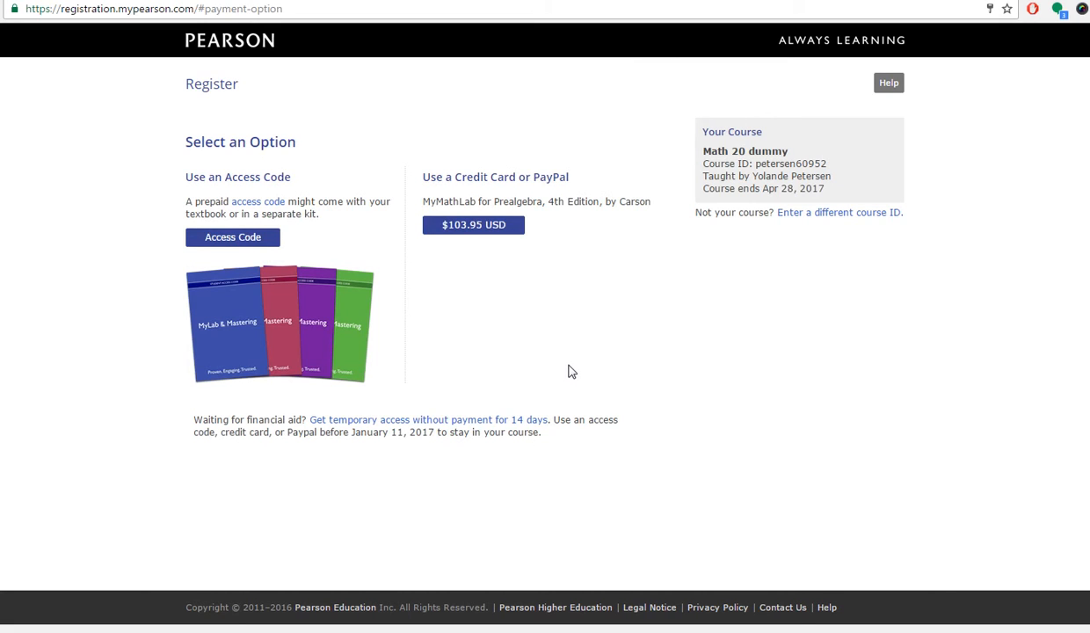
mouse_move(256, 200)
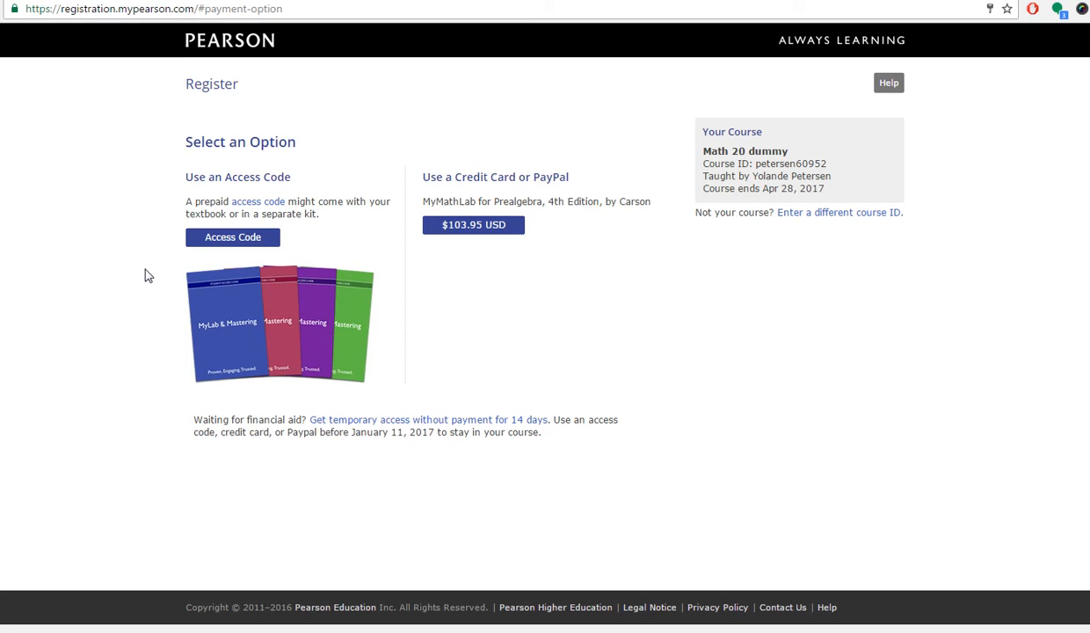
mouse_move(242, 318)
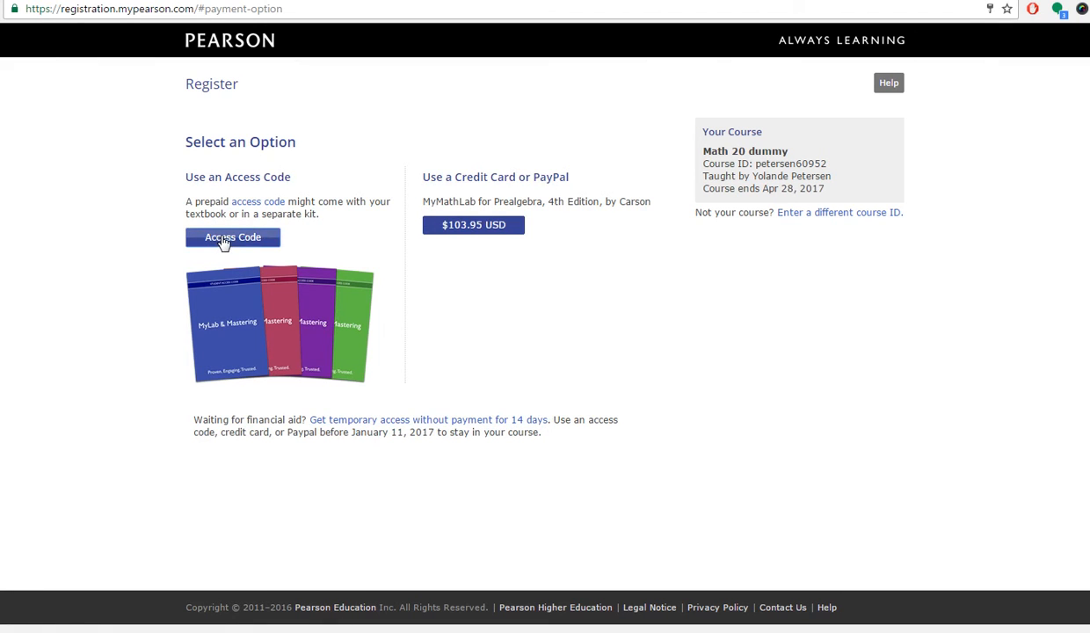
left_click(232, 237)
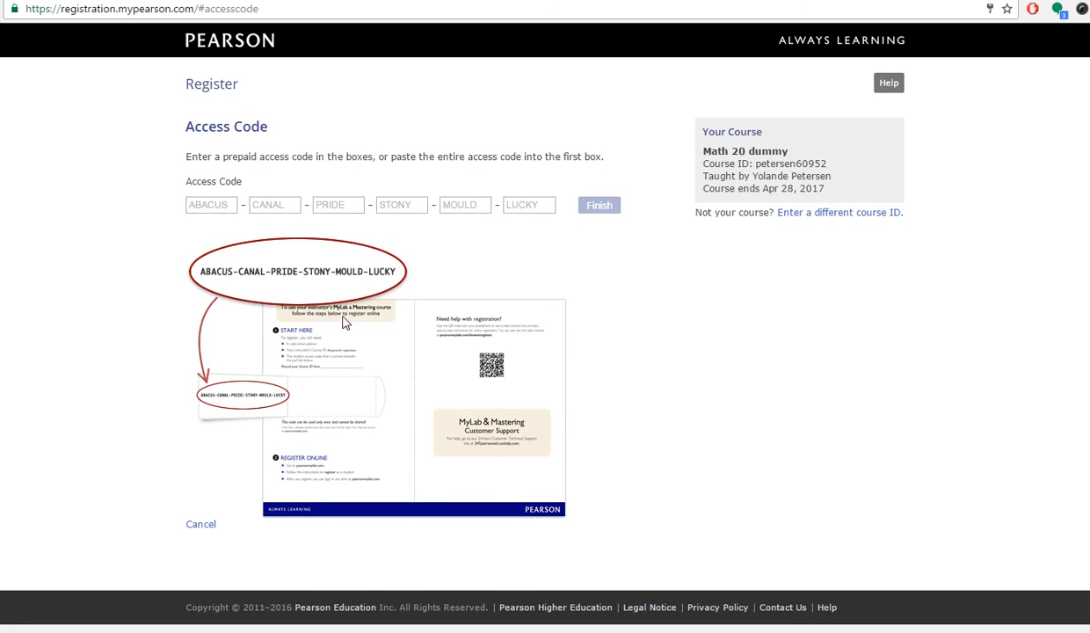
mouse_move(597, 222)
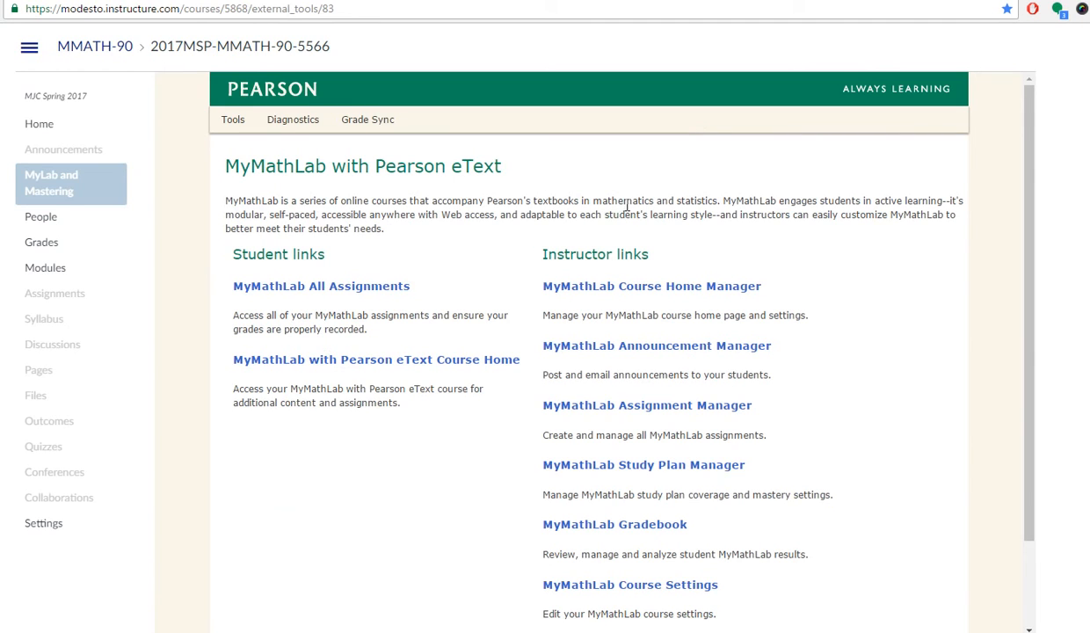
mouse_move(394, 262)
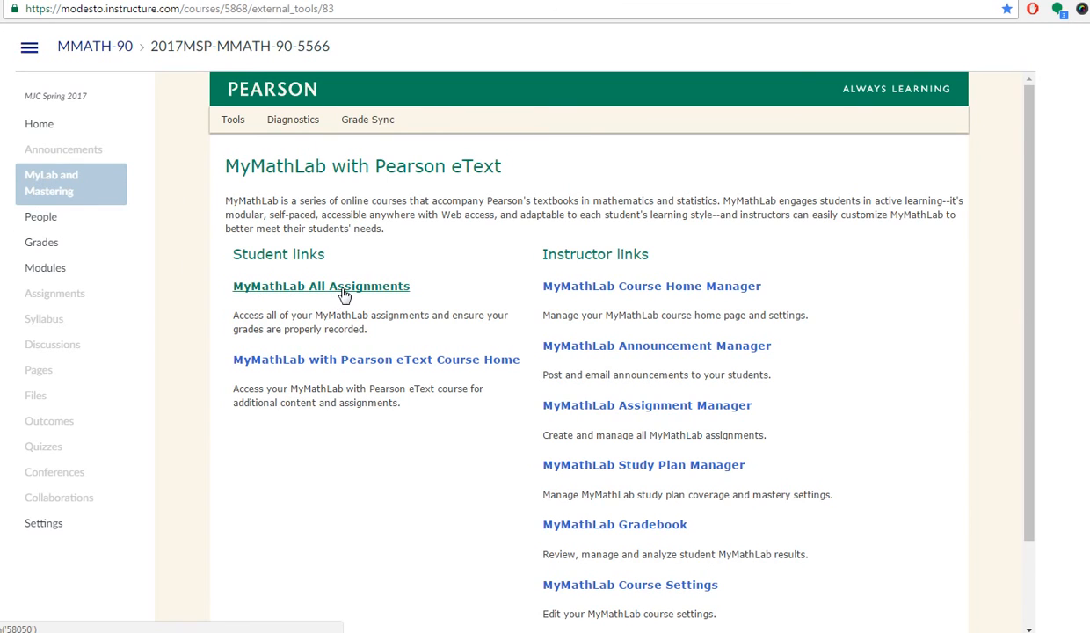
Follow the MyMathLab All Assignments student link to the Math 90 Spring 2017 list.
left_click(319, 285)
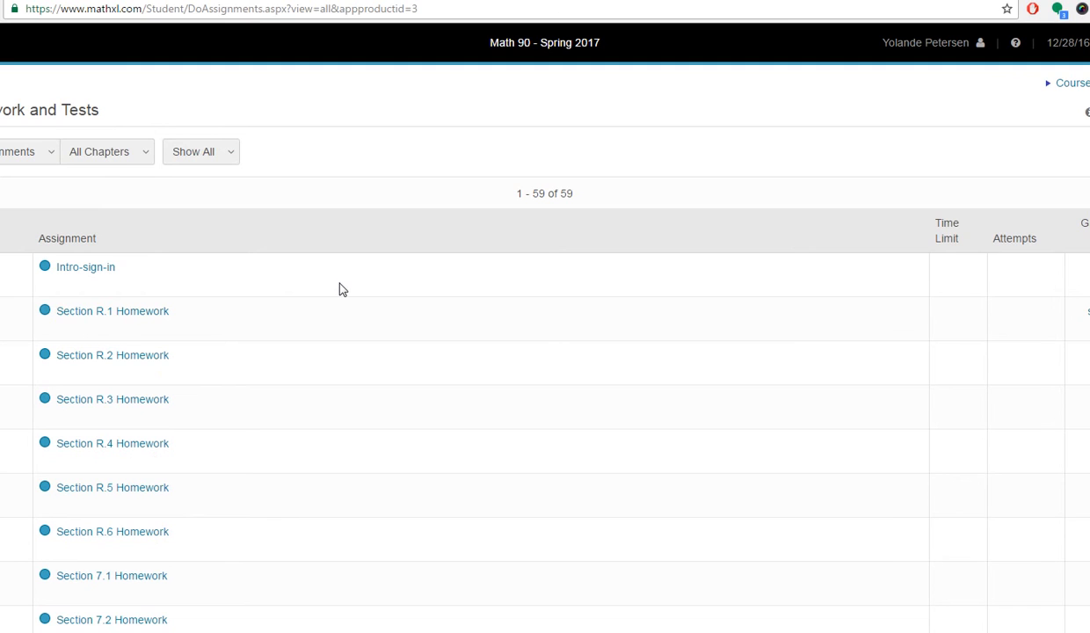
mouse_move(938, 316)
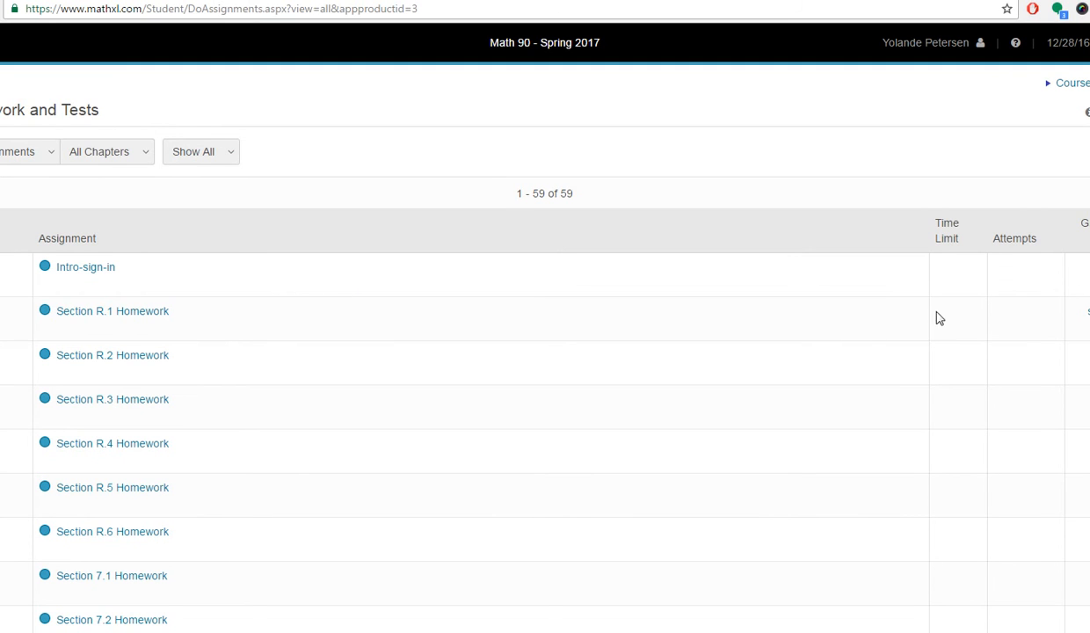
Scroll through the 59 assignments and open the Intro-sign-in homework overview.
scroll("down", 3)
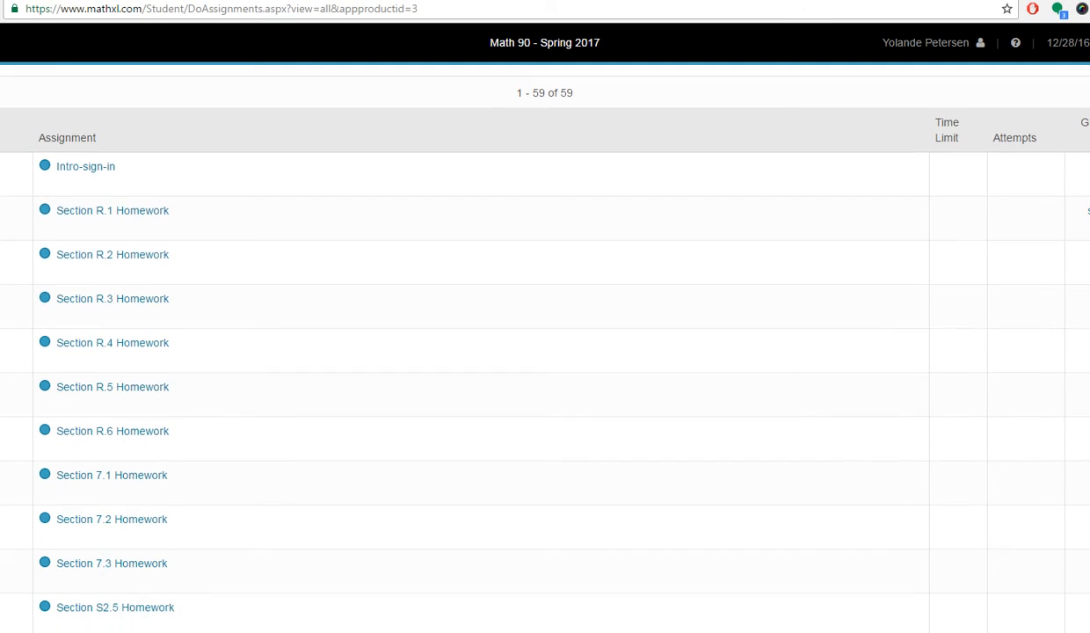
scroll("down", 3)
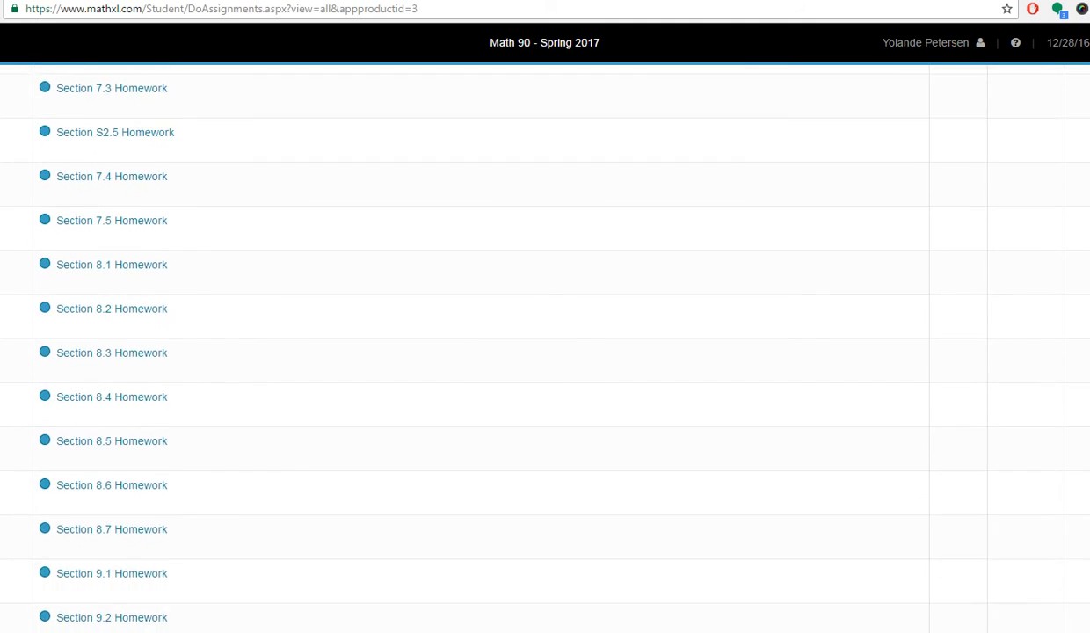
scroll("down", 3)
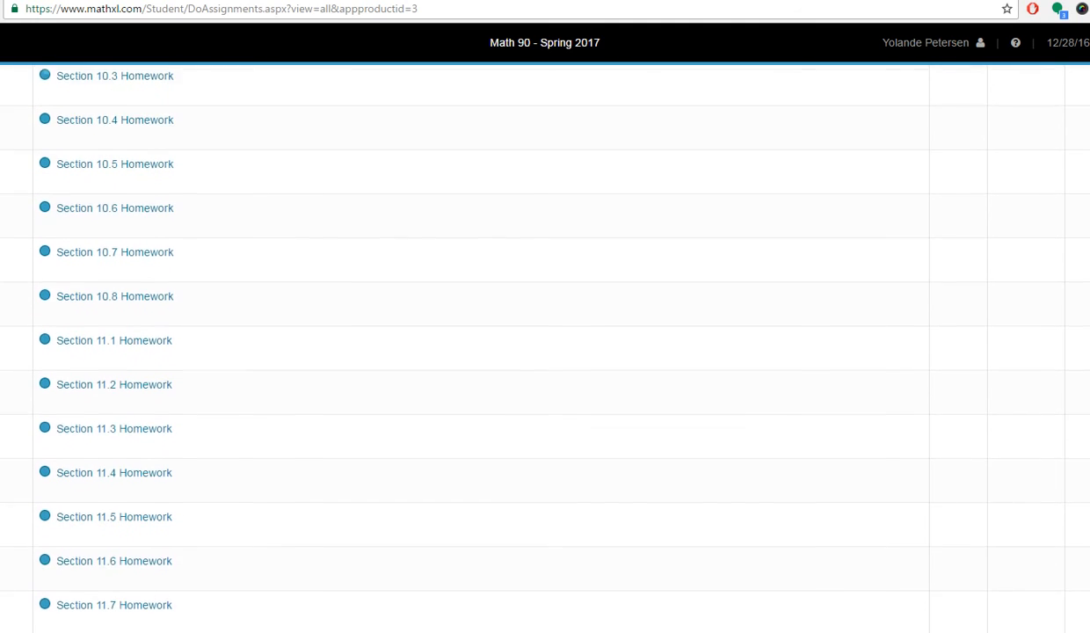
scroll("down", 3)
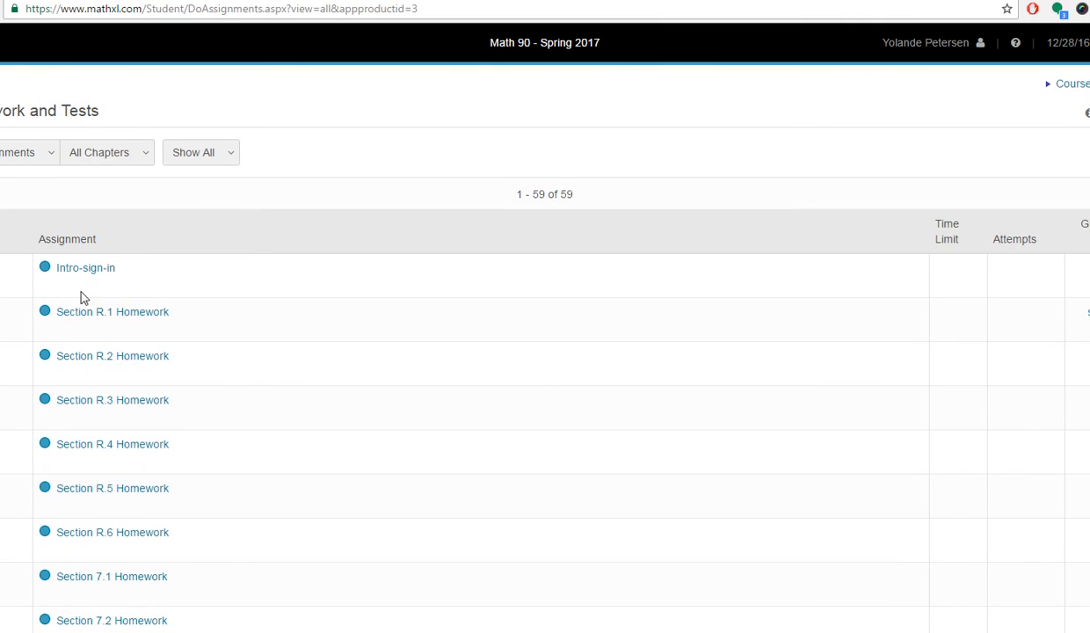
left_click(84, 268)
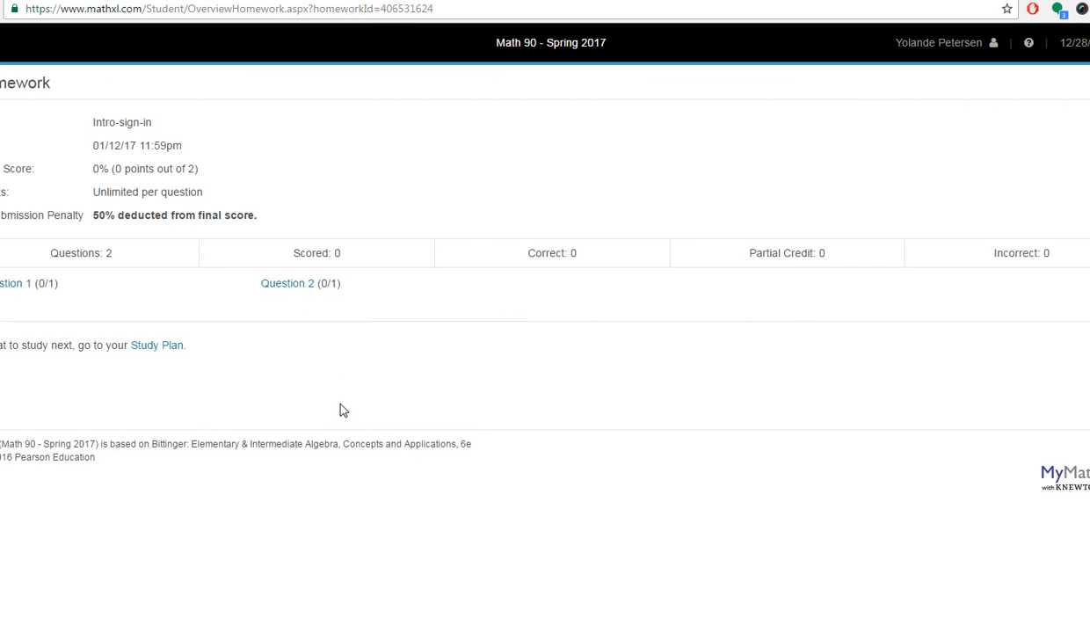
mouse_move(338, 413)
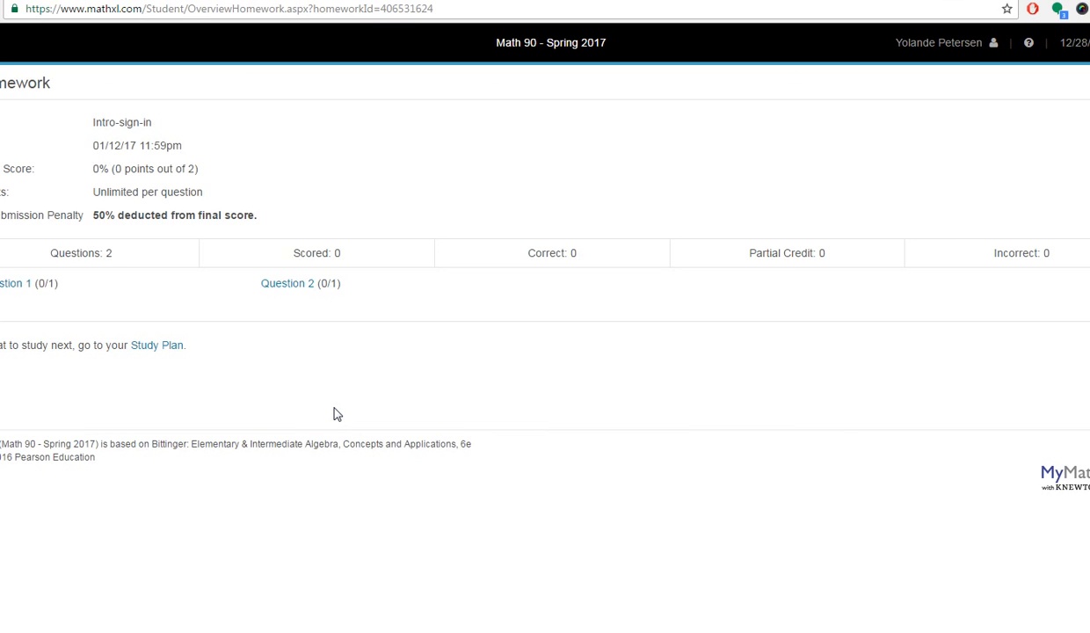
mouse_move(267, 509)
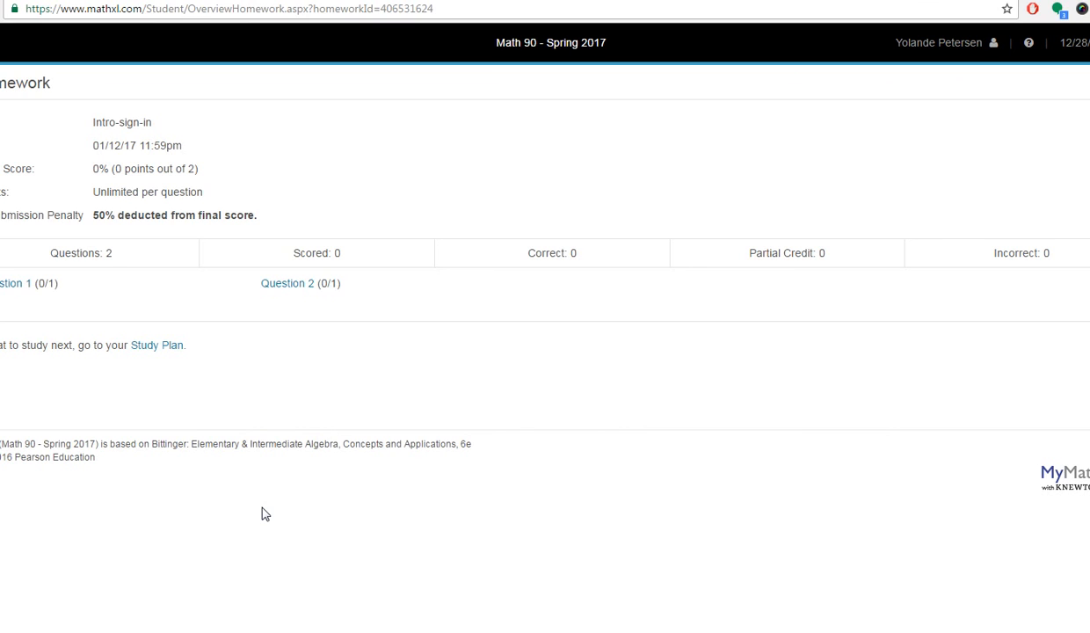
mouse_move(454, 408)
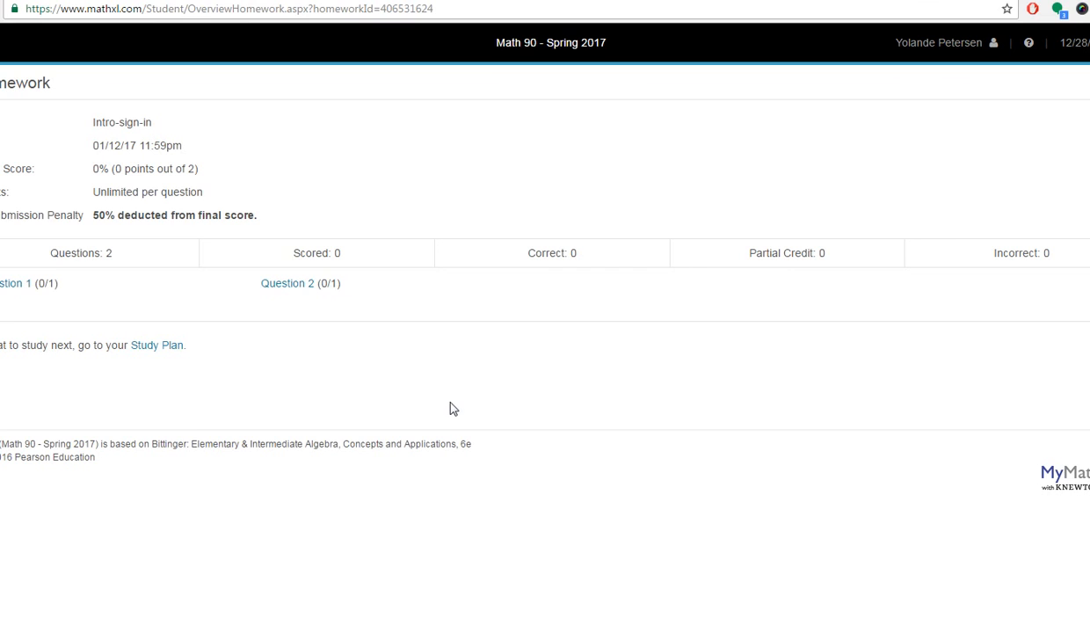